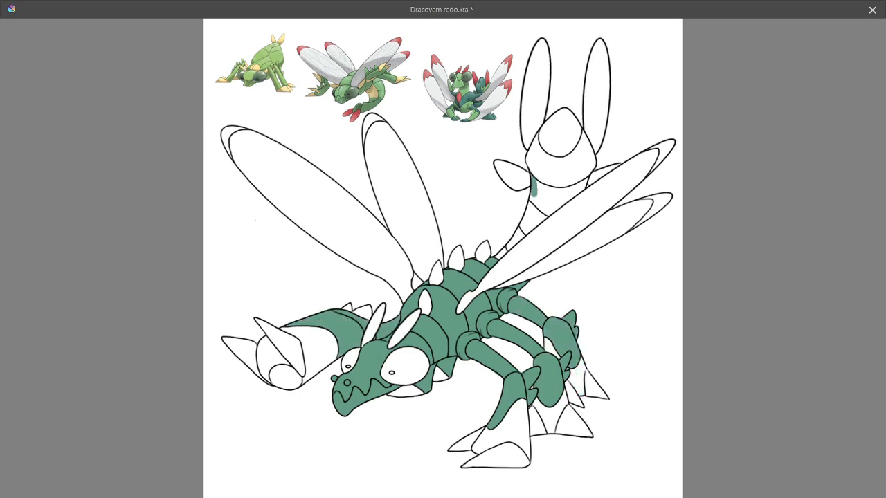
Fill a body region of the Dracovern line art with flat dark green
{"action": "left_click", "coordinate": [558, 145]}
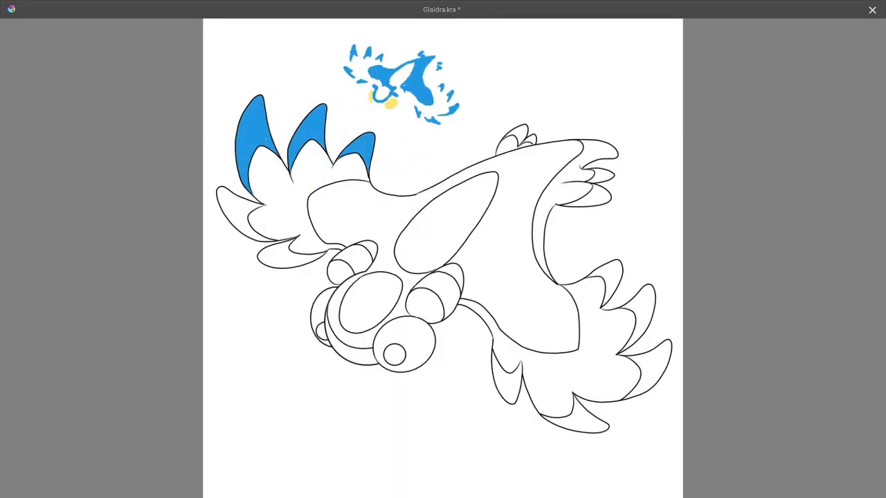
{"action": "left_click", "coordinate": [423, 267]}
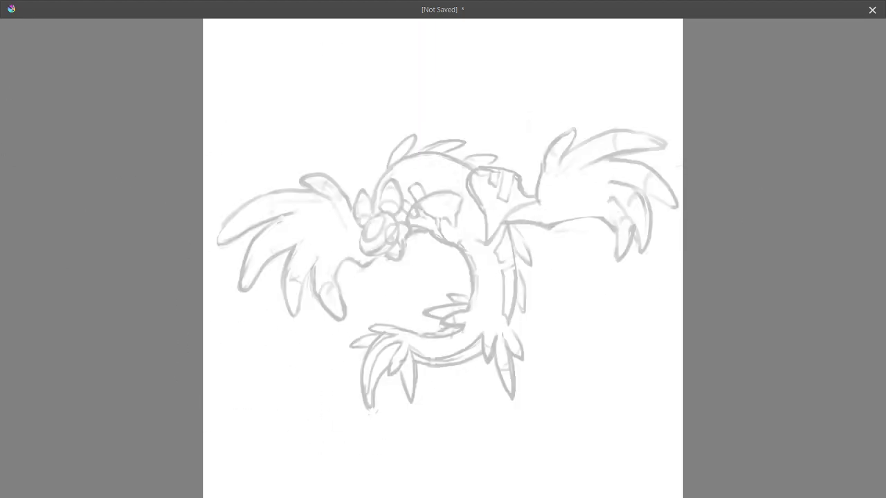
Ink the eye, head outline and horns in black over the grey rough sketch
{"action": "left_click_drag", "start_coordinate": [384, 221], "coordinate": [388, 239]}
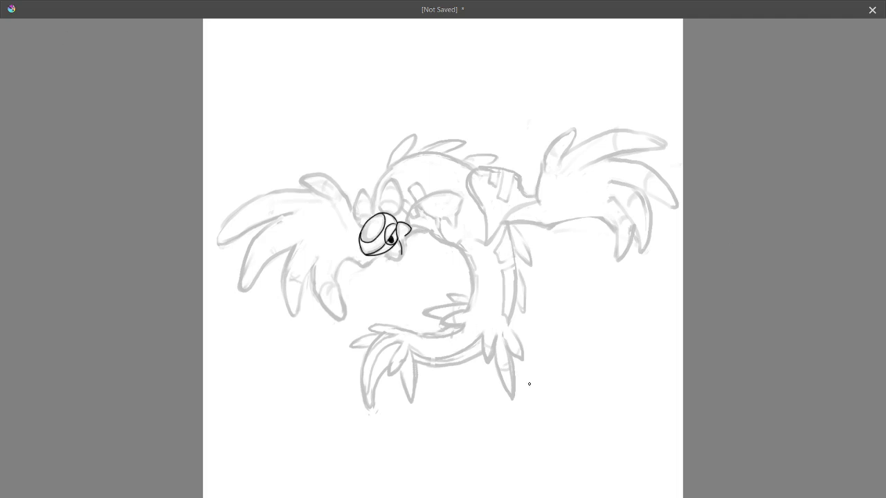
{"action": "left_click_drag", "start_coordinate": [374, 201], "coordinate": [471, 169]}
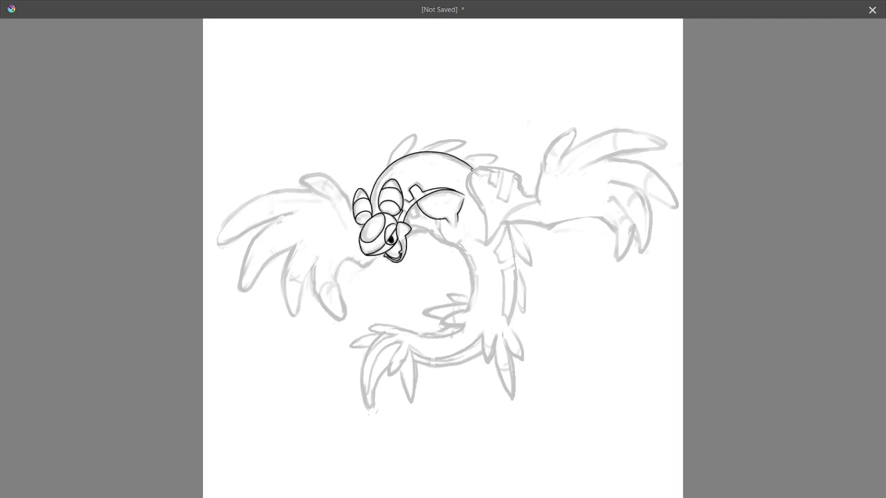